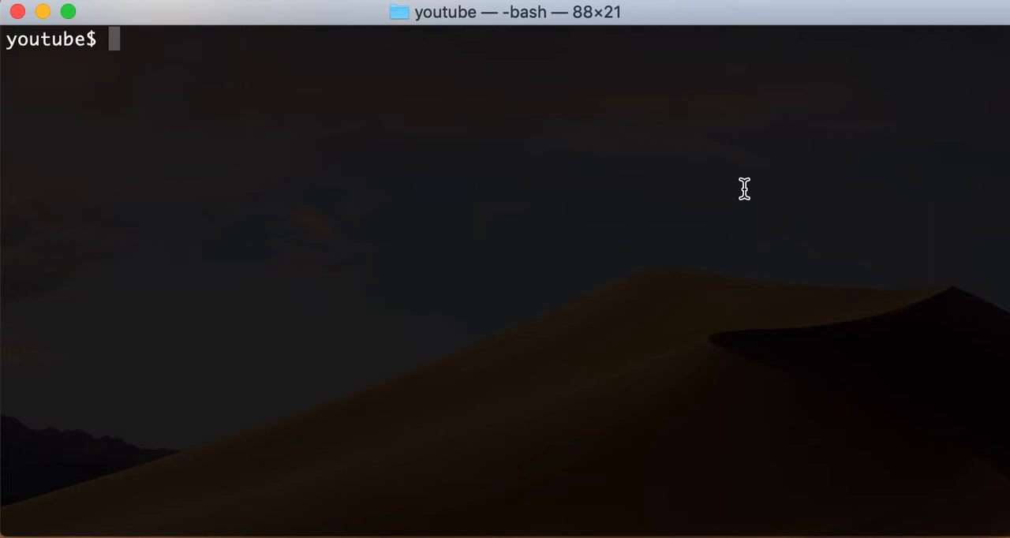
List the folder and print ladies.txt's five names, anna through julia.
text(ls)
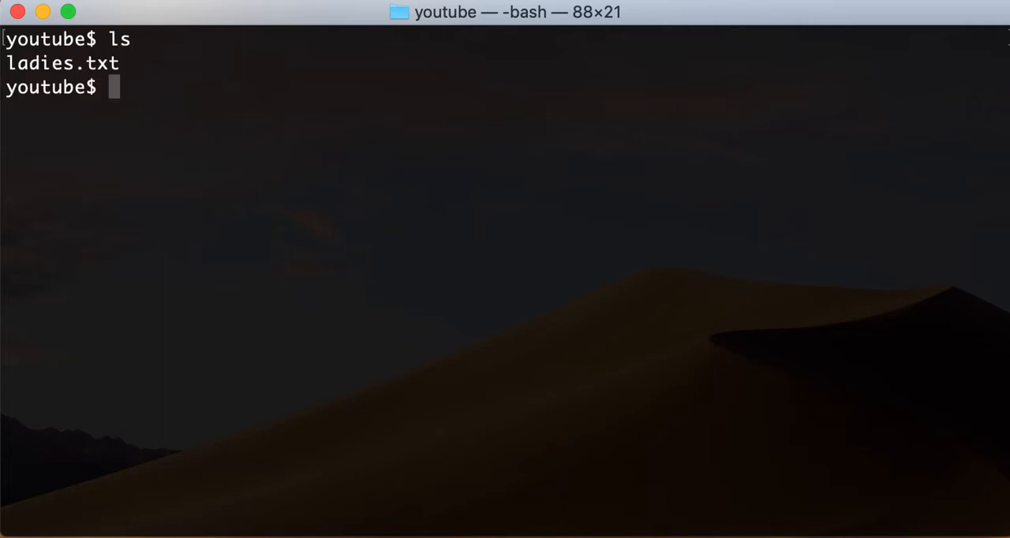
text(cat ladies.txt)
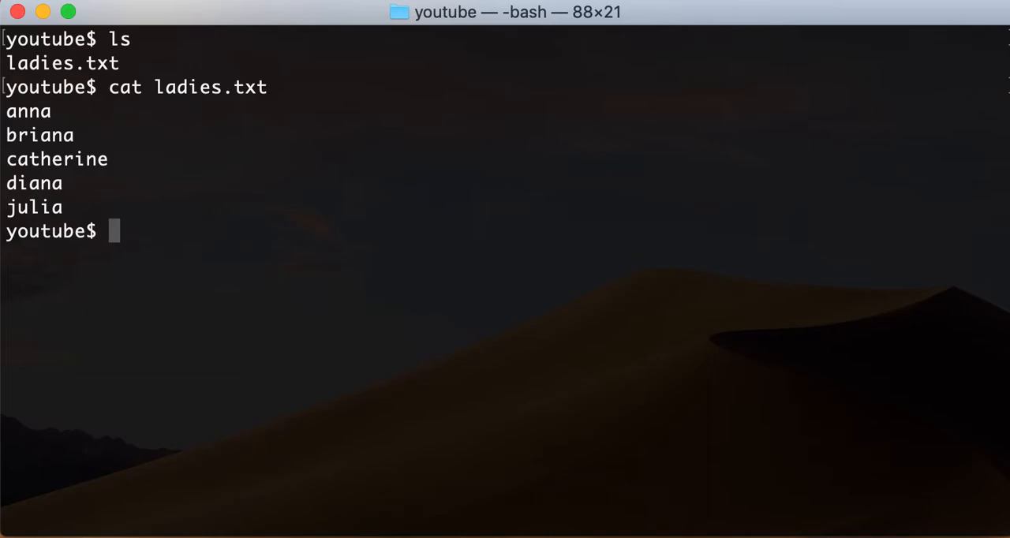
text(mkdir an)
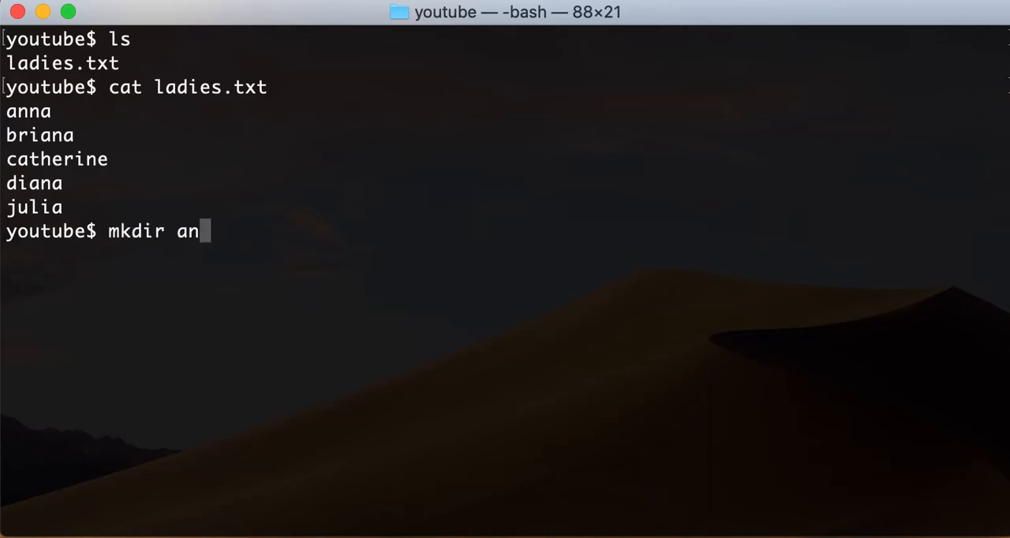
text(na briana)
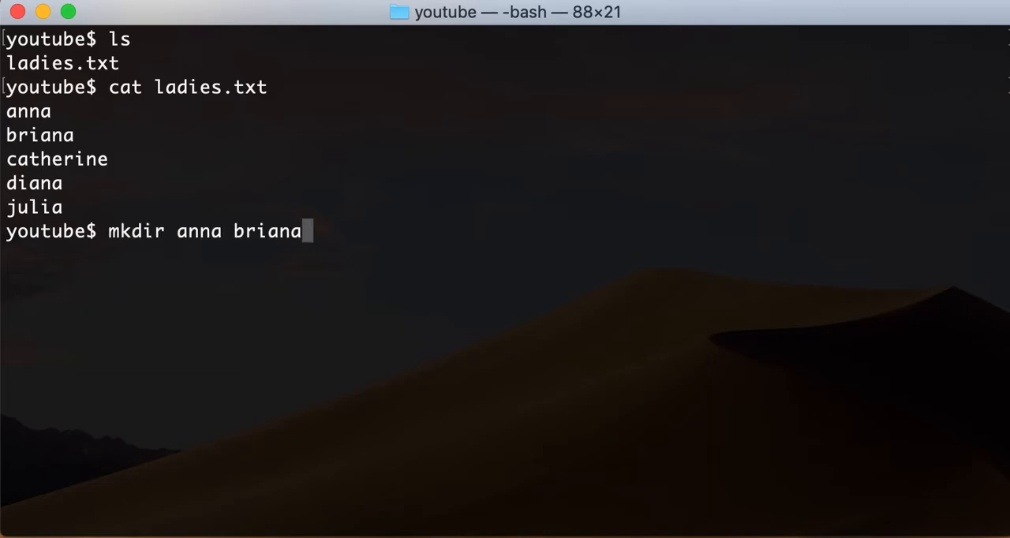
text(catherin)
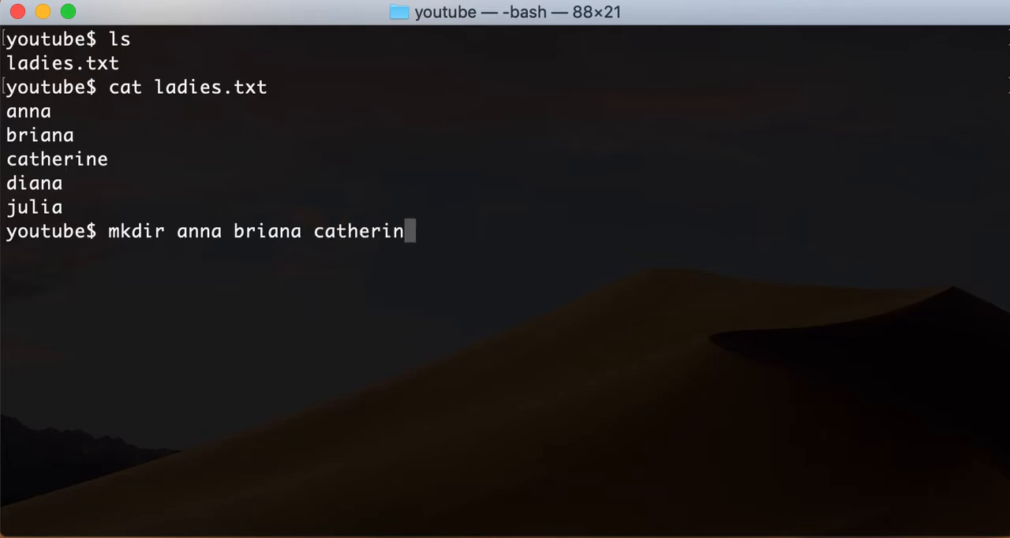
text(e ...)
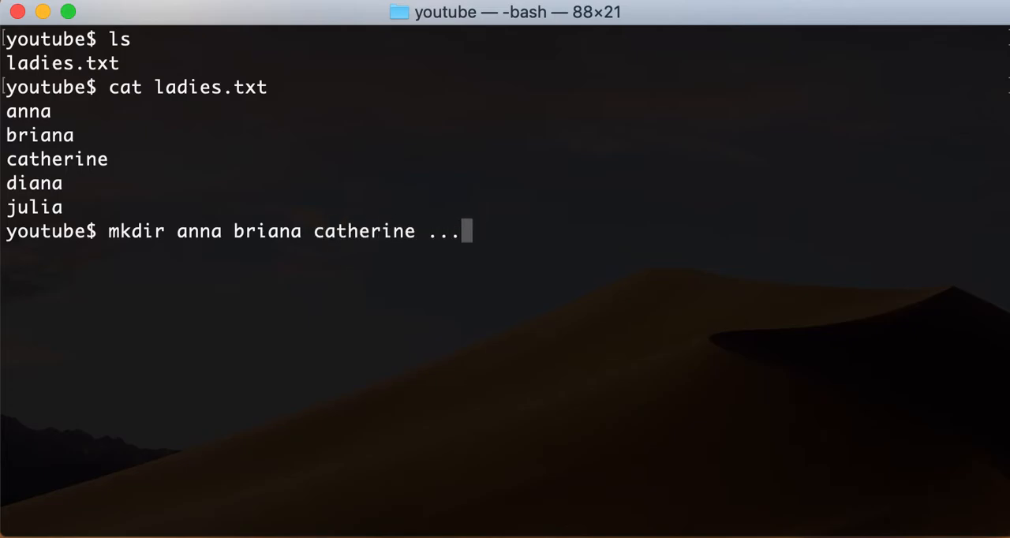
key(backspace)
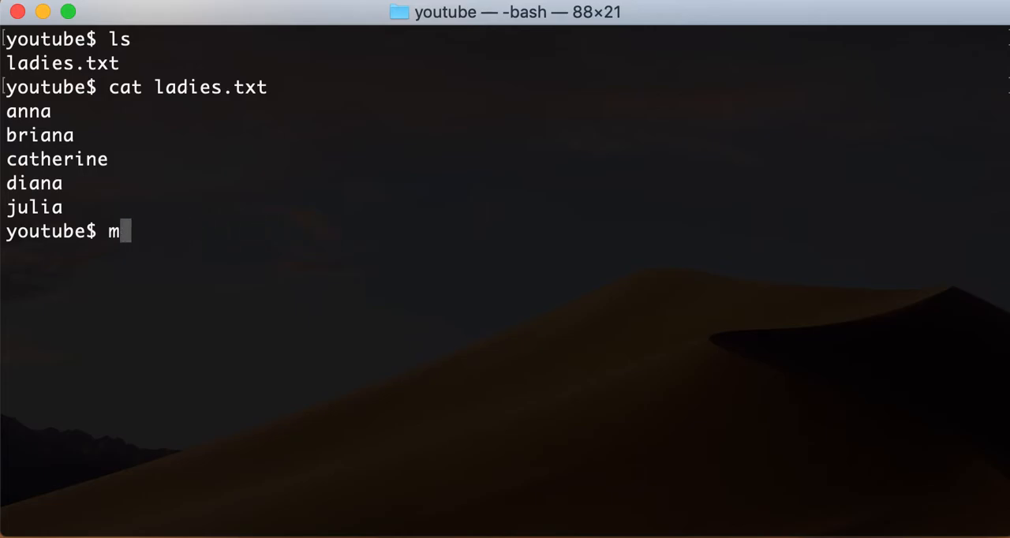
key(Backspace)
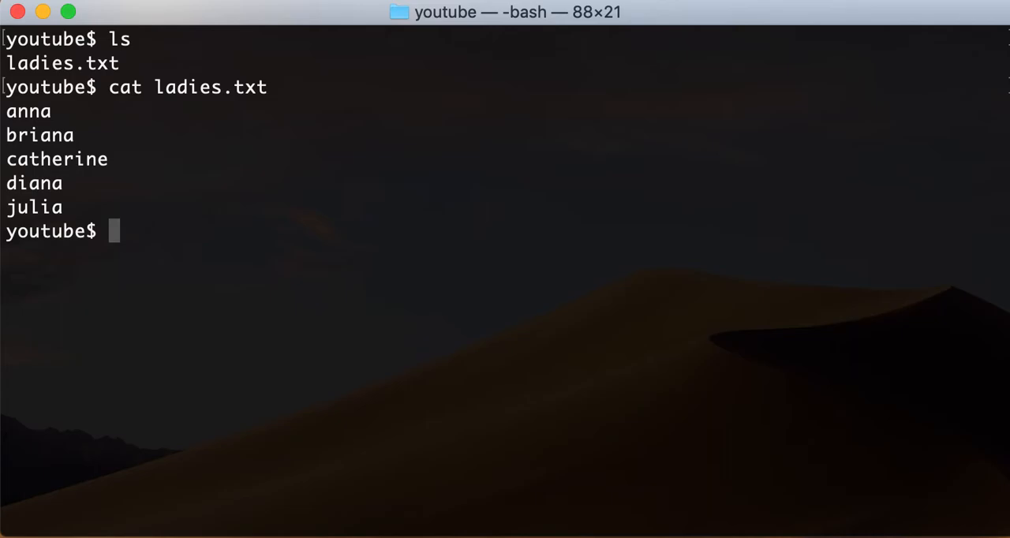
Pipe ladies.txt through xargs echo onto one line, then through xargs mkdir.
text(cat)
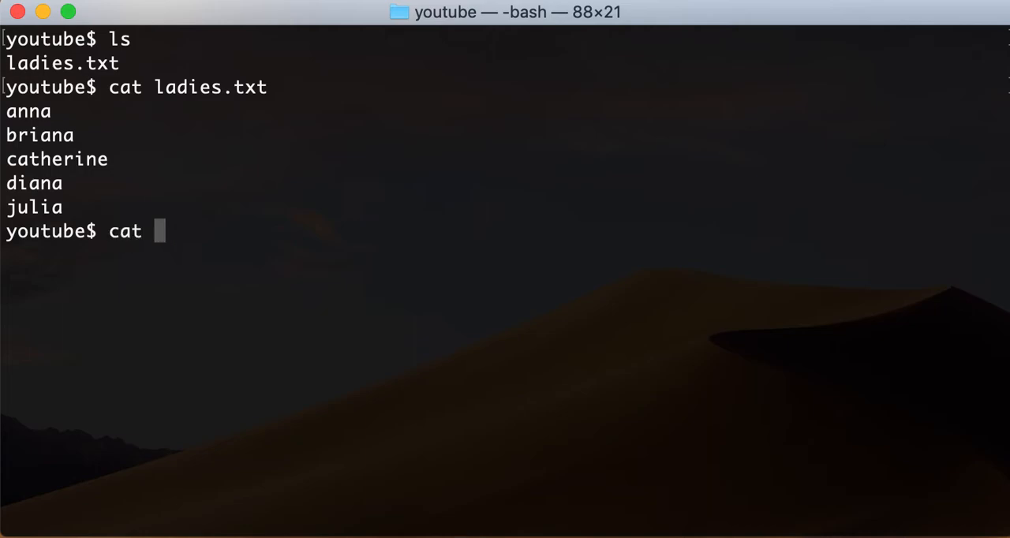
text(ladies.txt |)
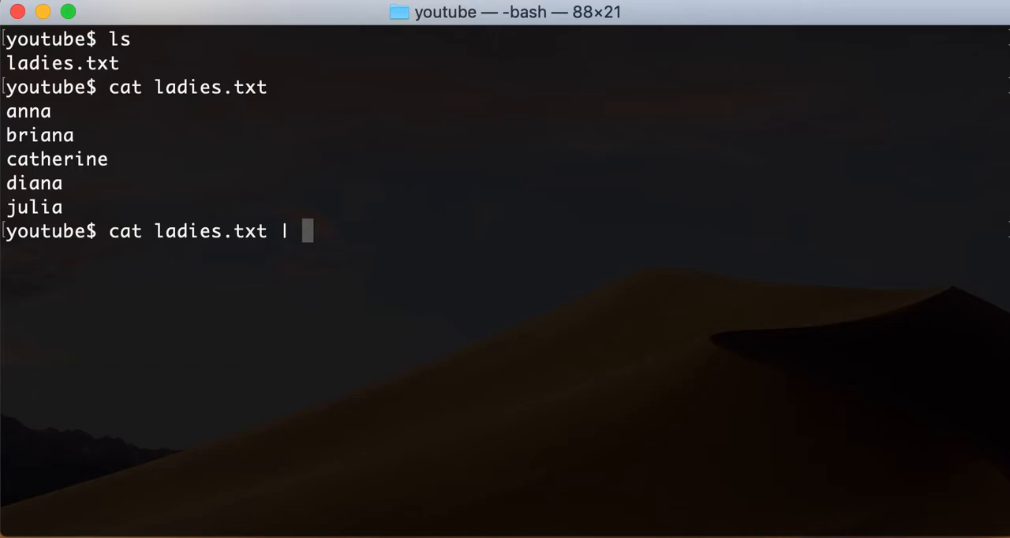
text(xargs)
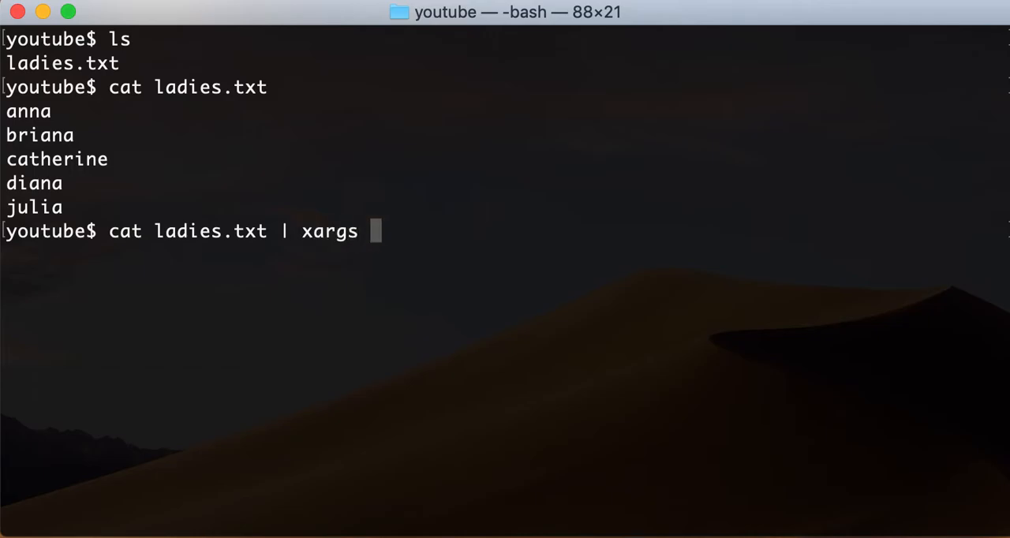
text(echo)
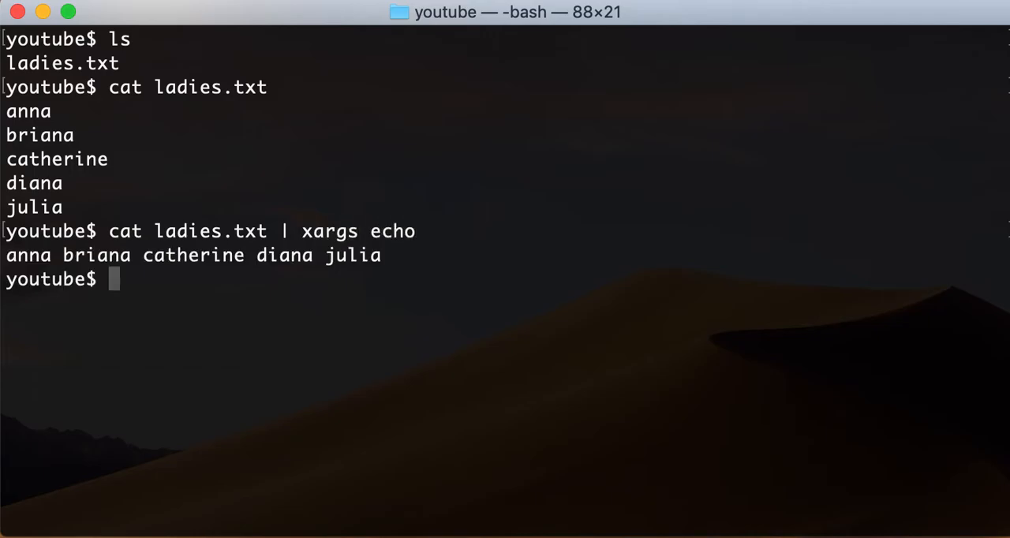
mouse_move(356, 272)
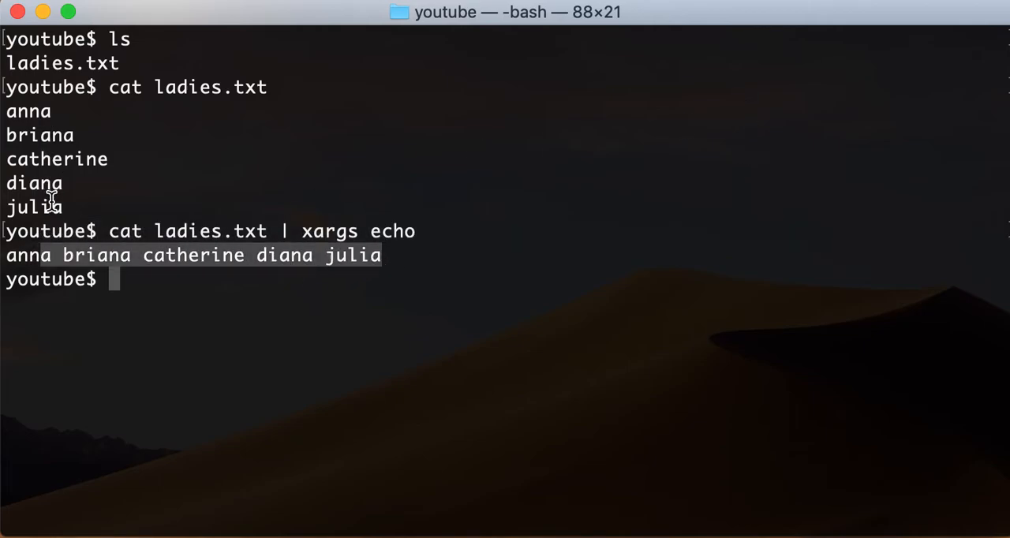
text(cat ladies.txt | xargs ech)
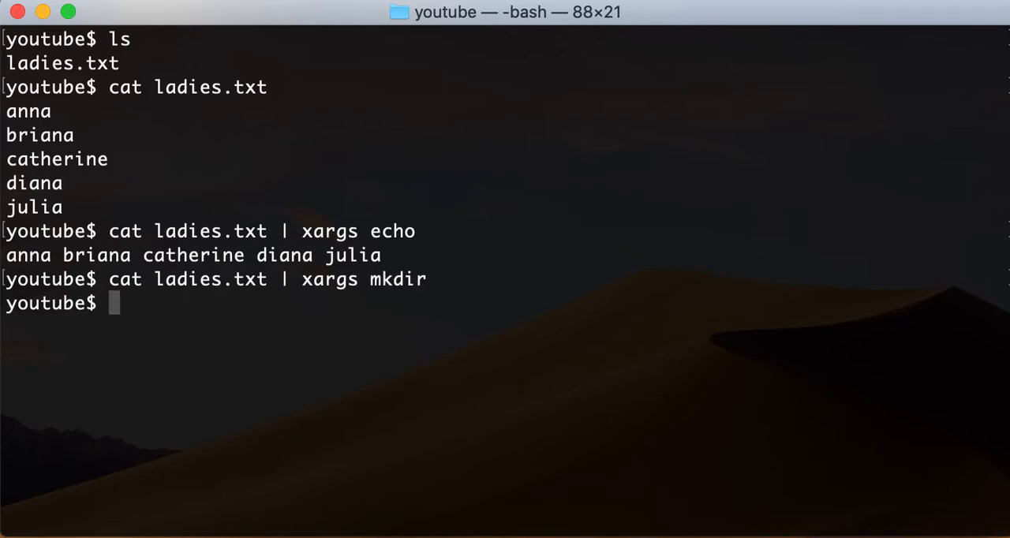
List the five name folders beside ladies.txt and discard a half-typed command.
text(ls)
text(ca)
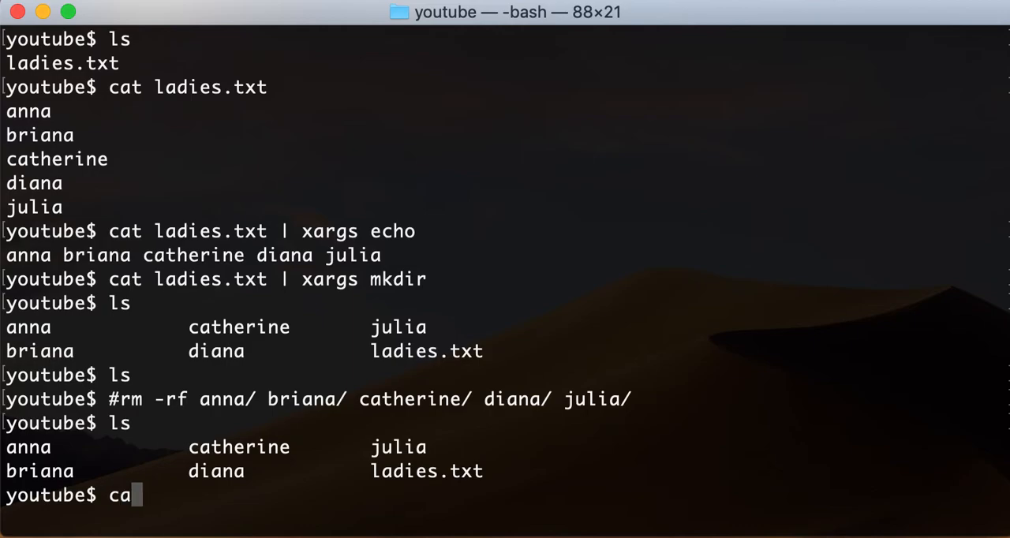
key(ctrl+r)
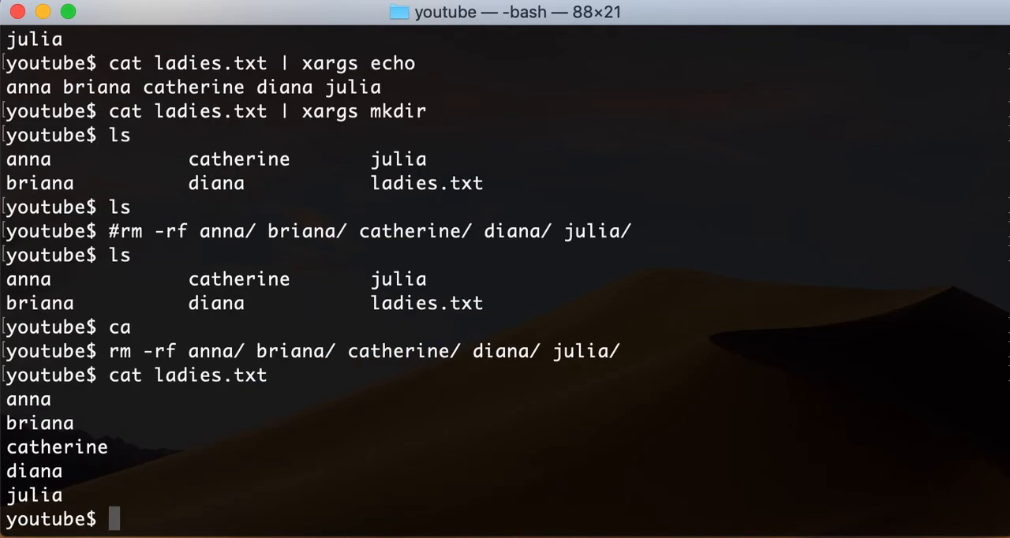
Echo names one per line with xargs -n 1 echo, then recreate folders with xargs -n 1 mkdir.
text(ls)
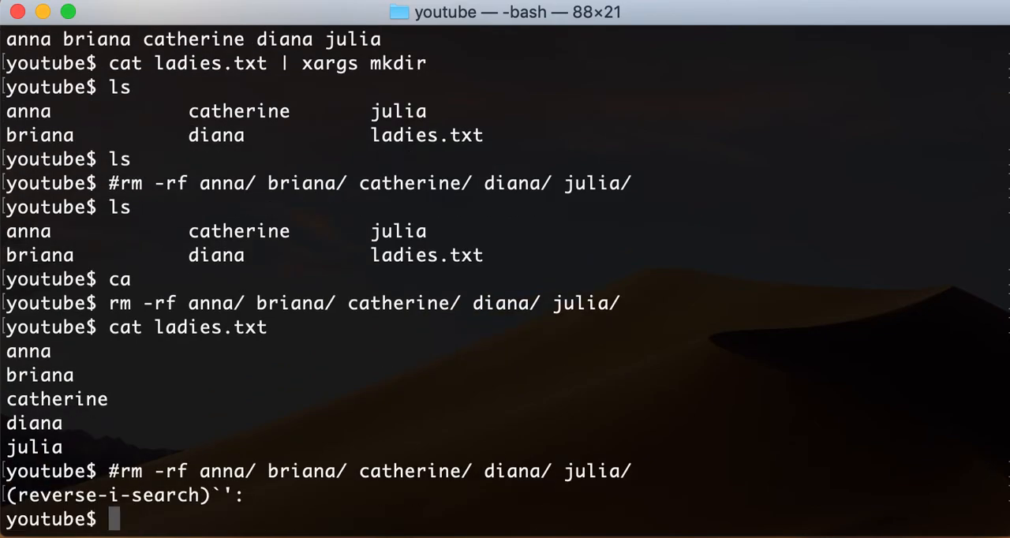
text(cat ladies.txt |)
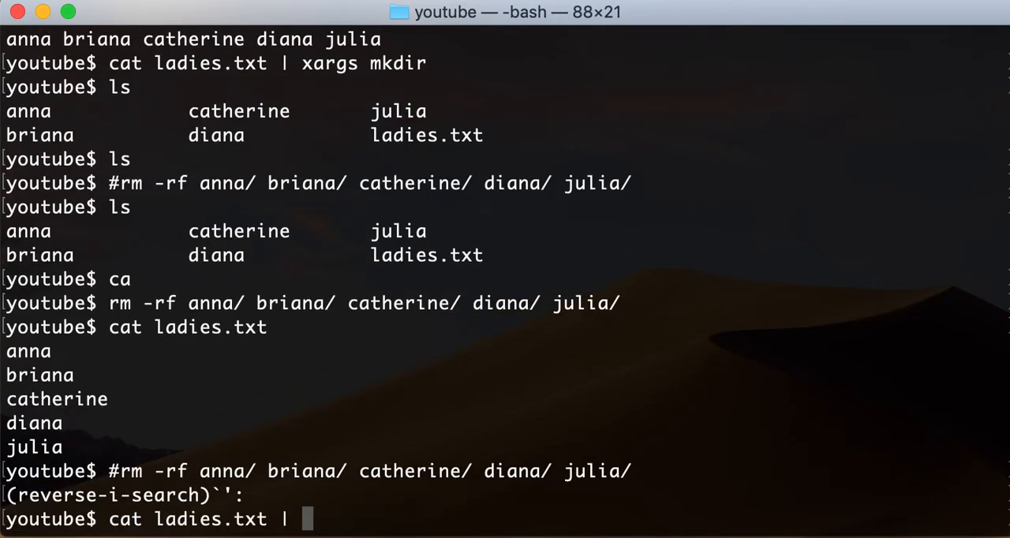
text(xa)
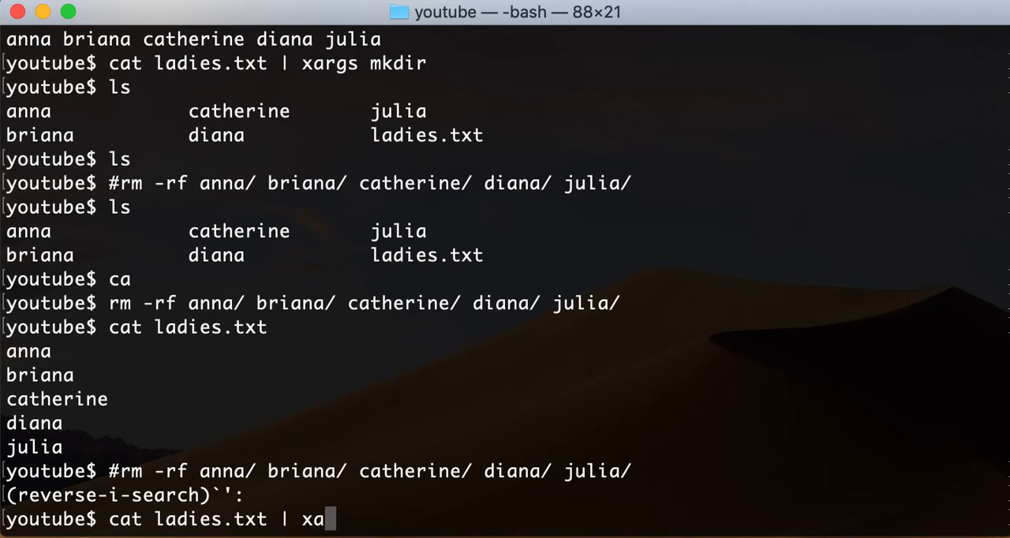
text(rgs -)
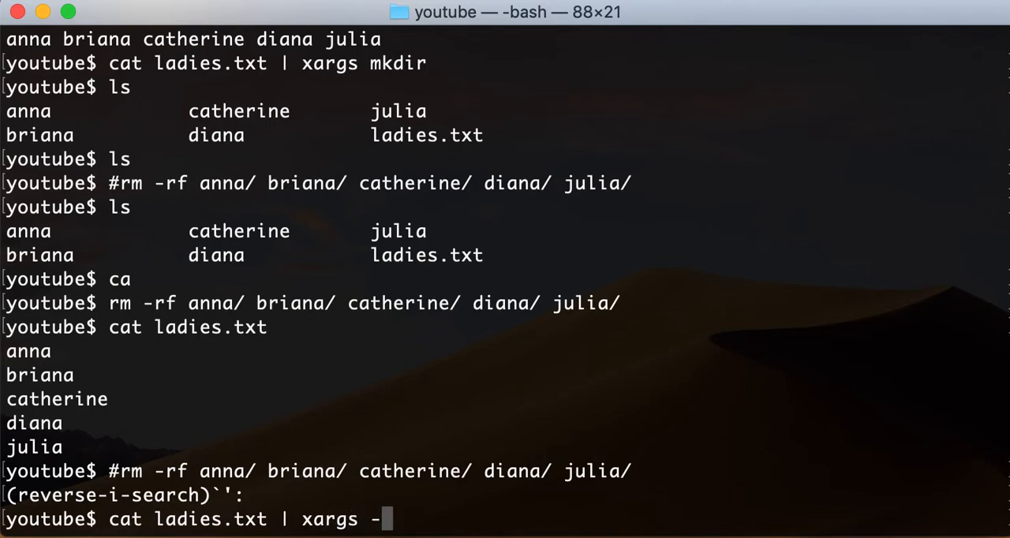
text(n 1)
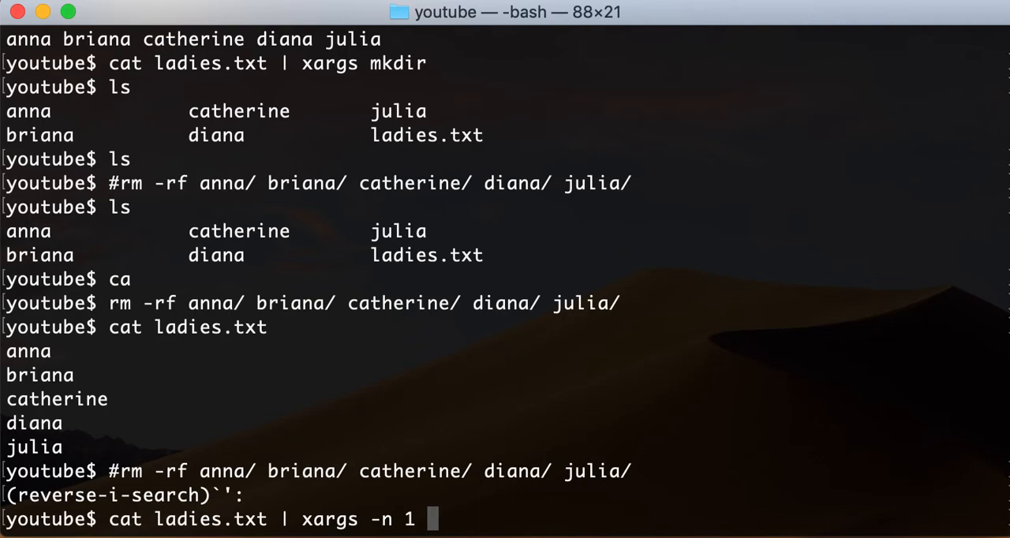
text(echo)
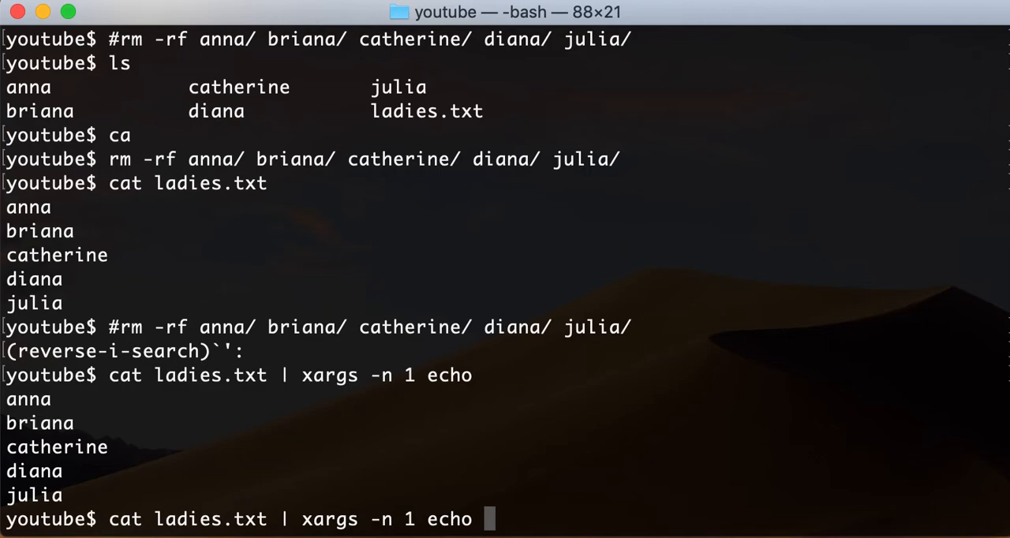
text(mkdir)
text(ls)
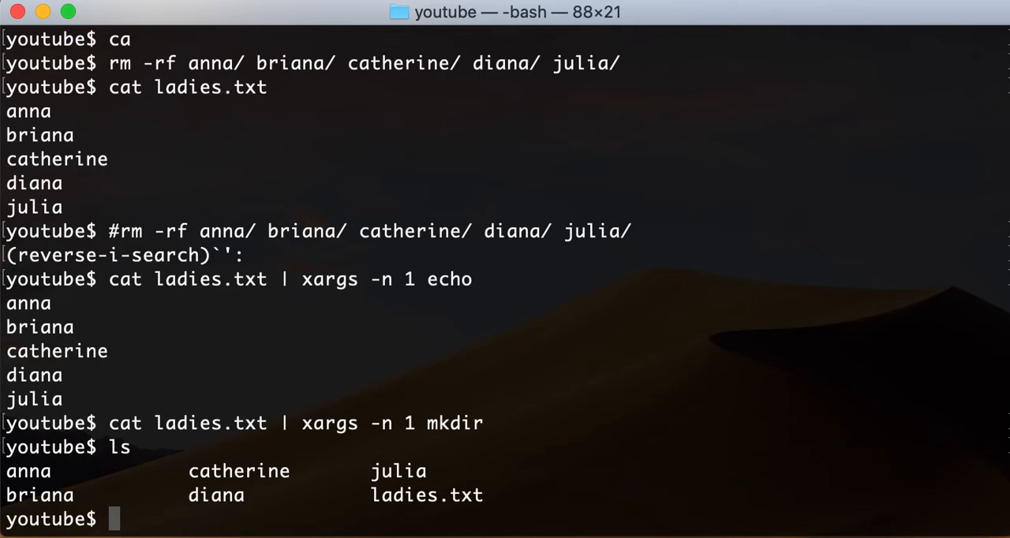
key(Return)
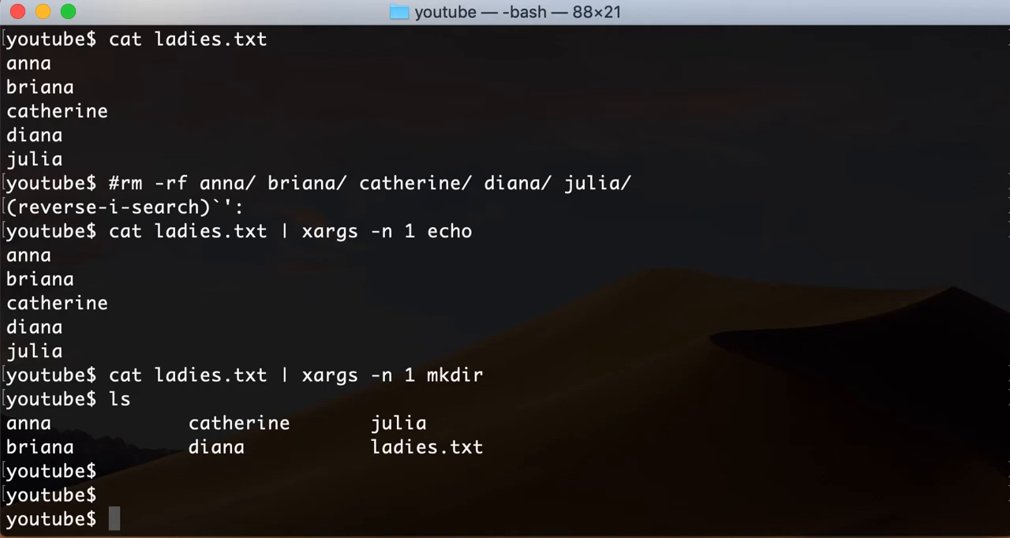
text(ww.)
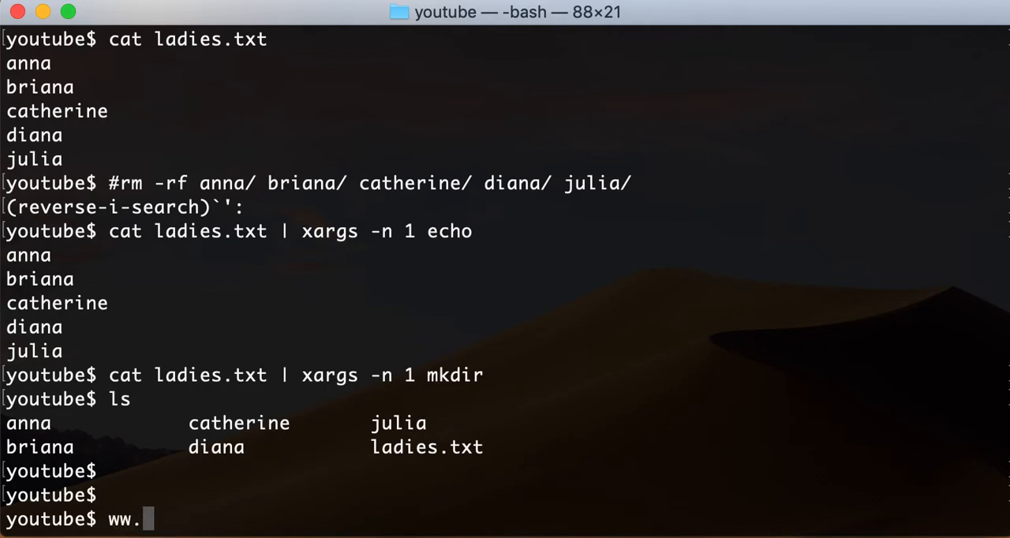
text(instagram)
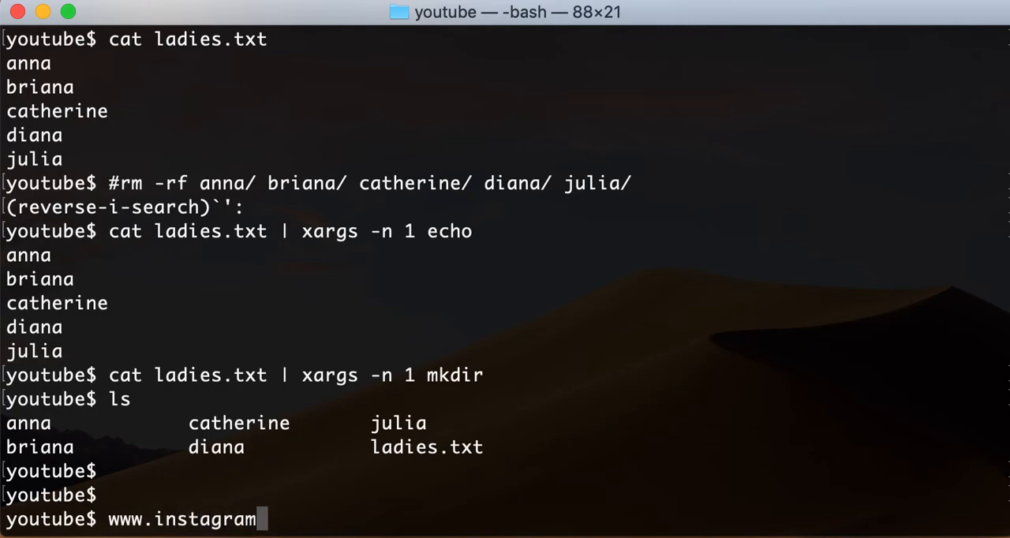
text(.com/anna/p)
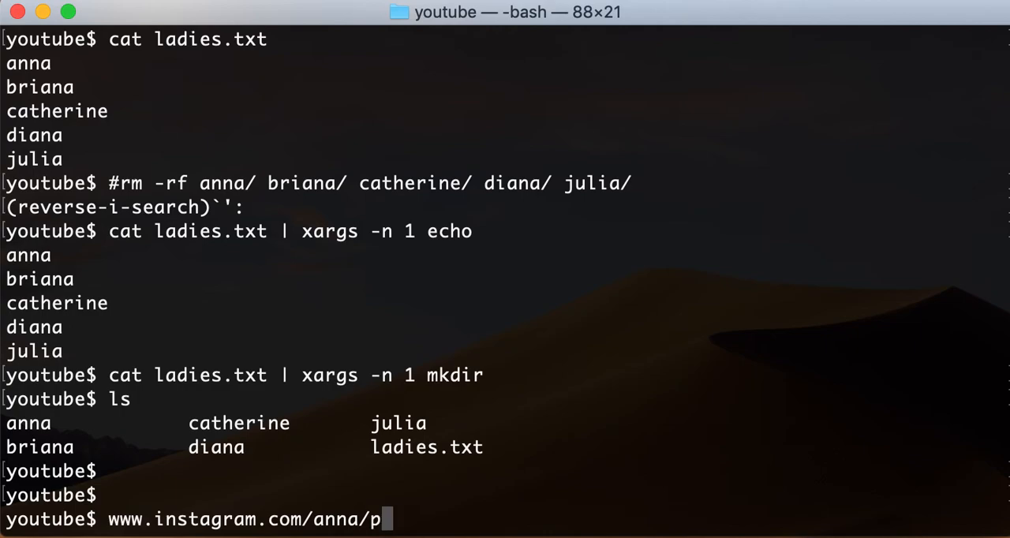
text(ictures)
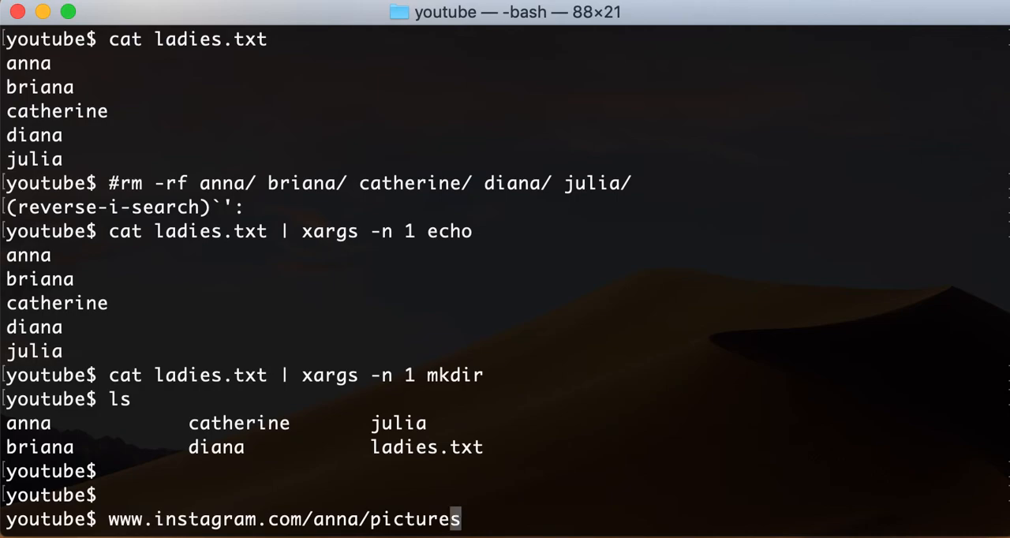
text(#)
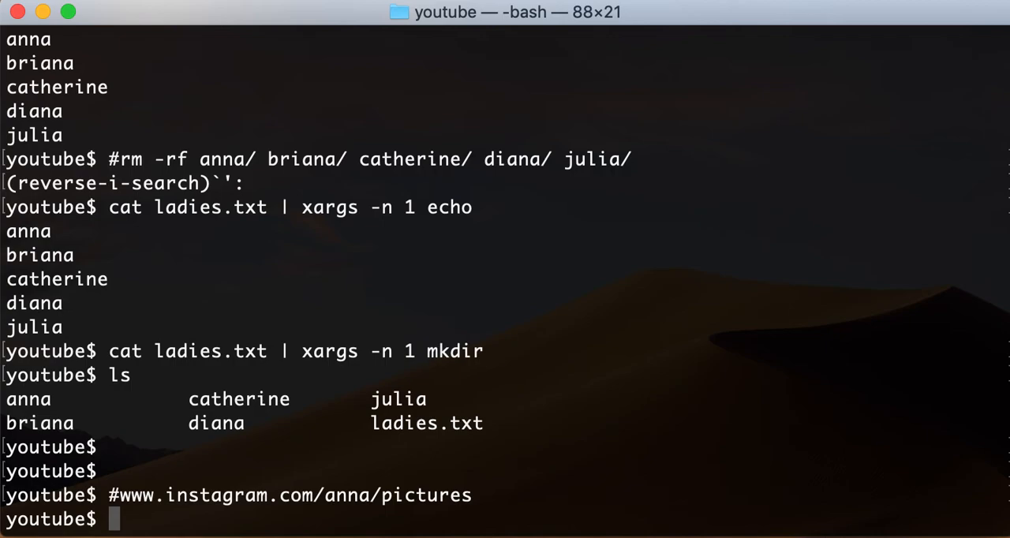
text(cat)
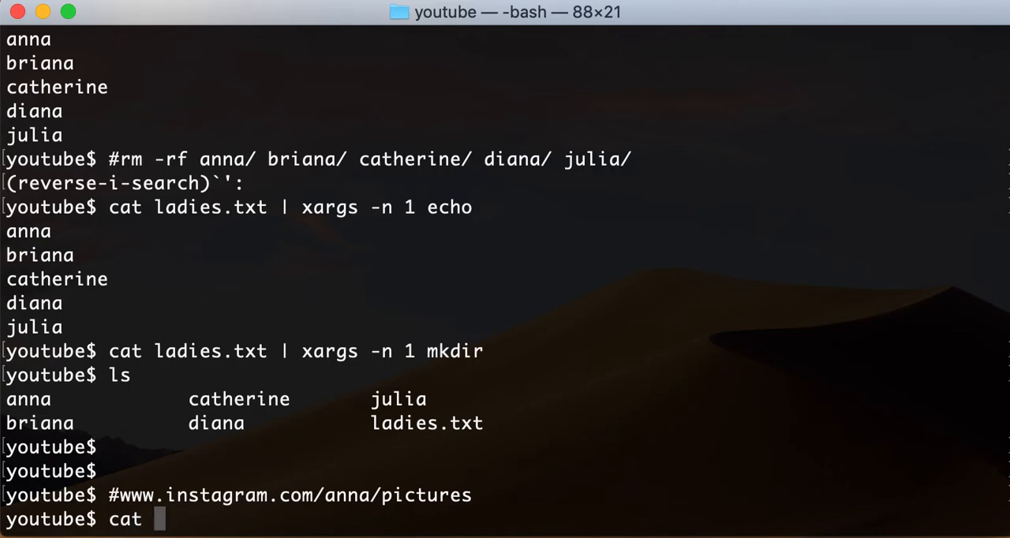
text(ladies.txt | xa)
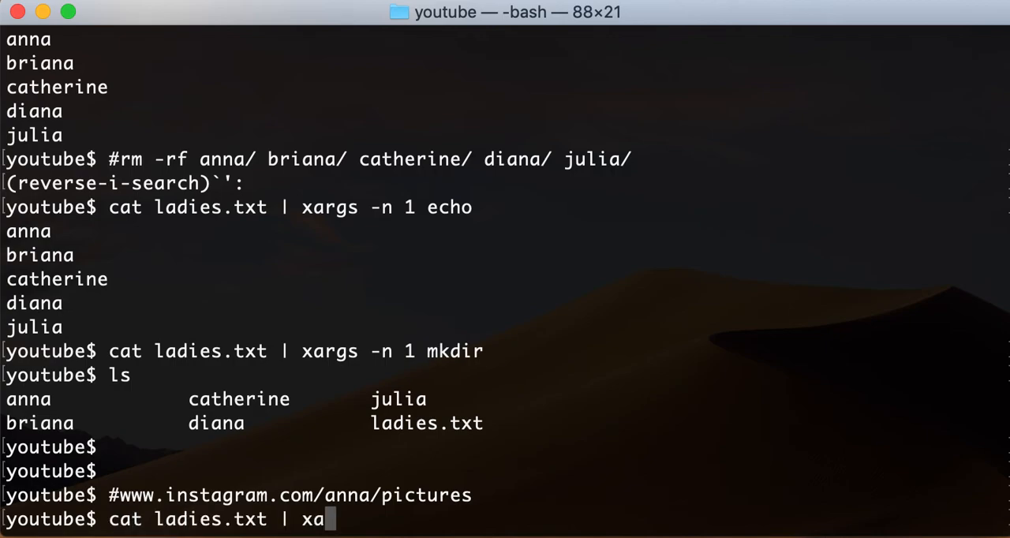
text(rgs -n 1)
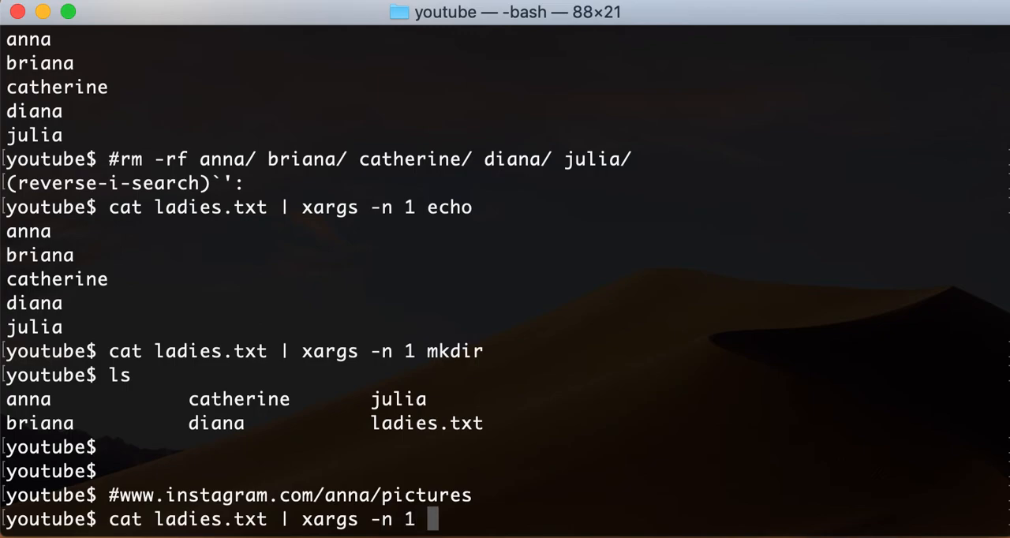
text(curl ww)
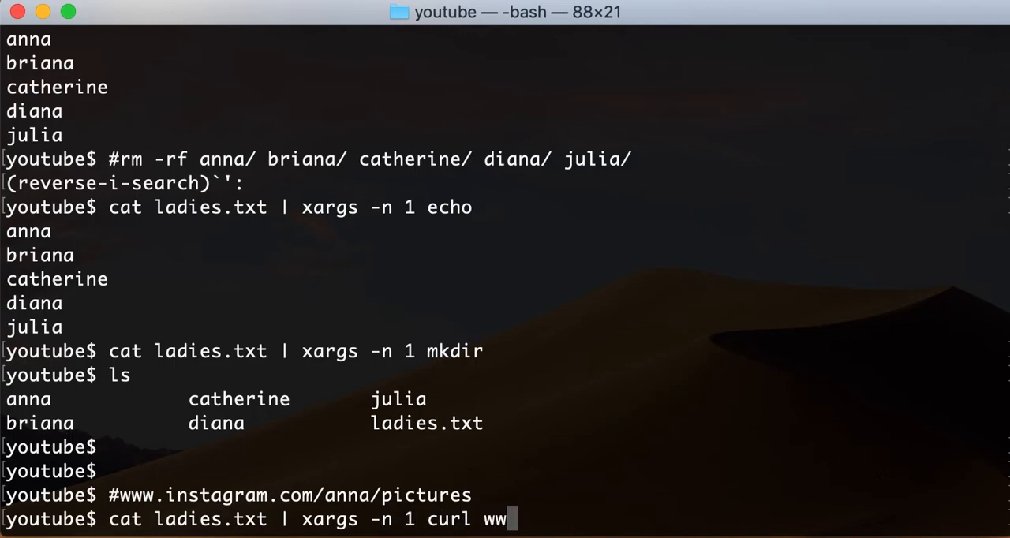
text(htt)
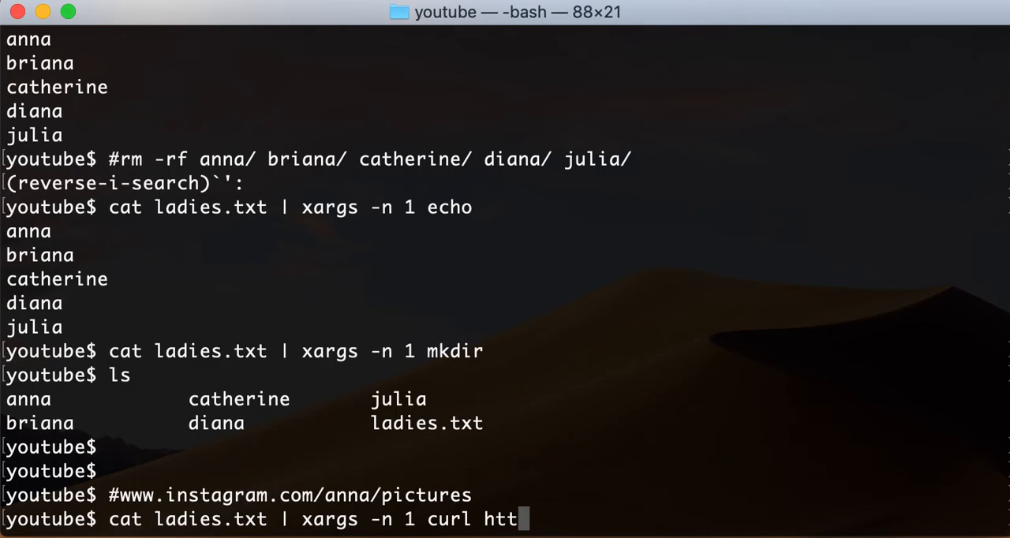
text(ps://)
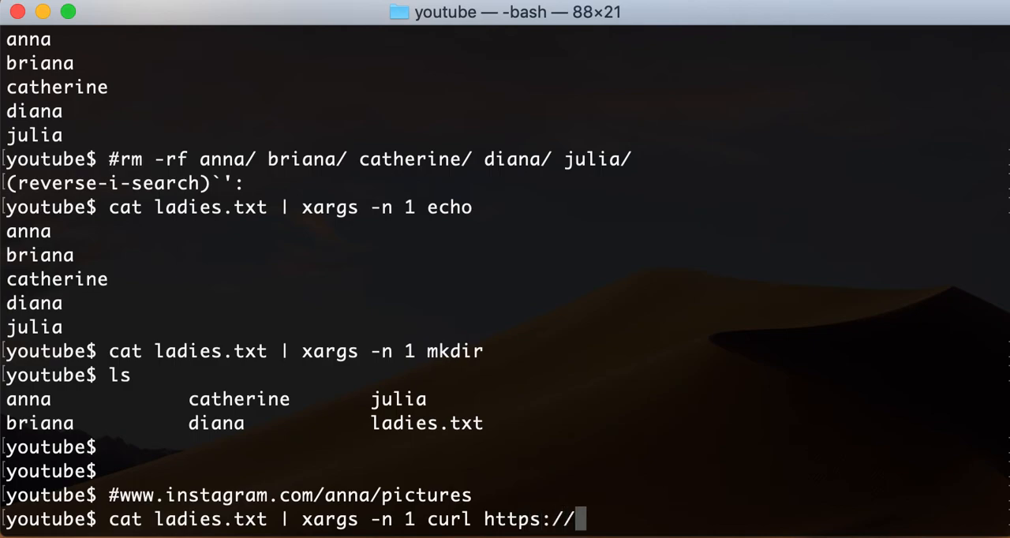
text(www.instagra)
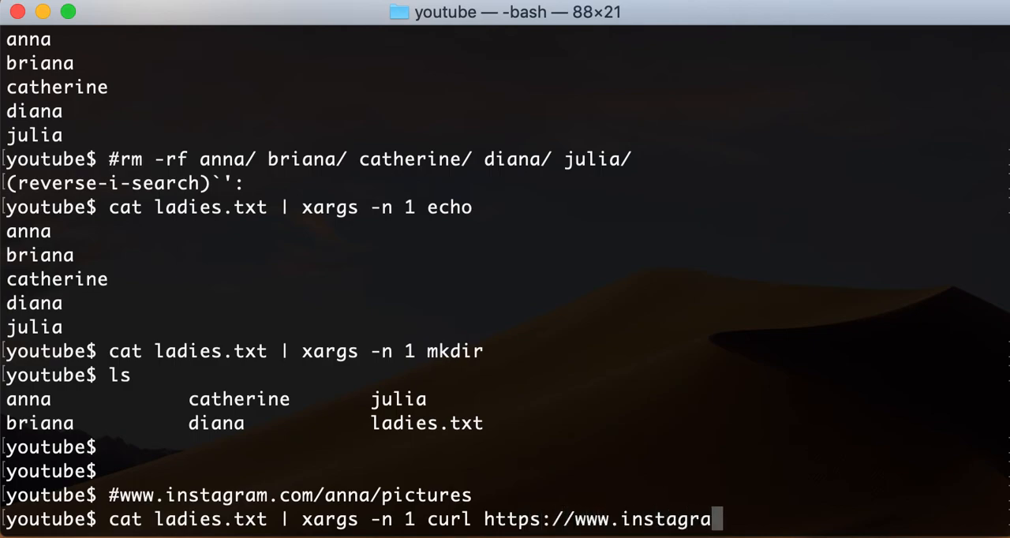
text(.com)
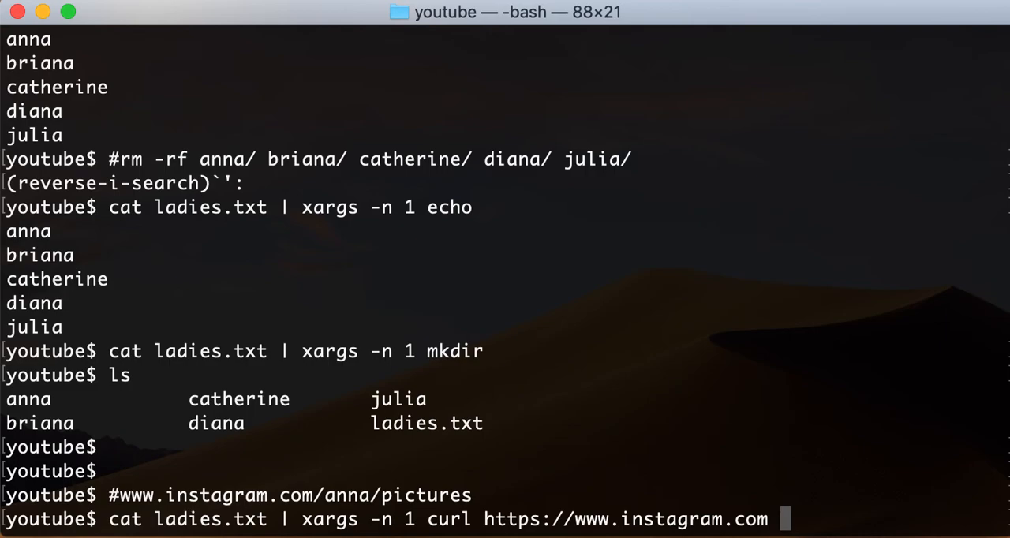
mouse_move(416, 519)
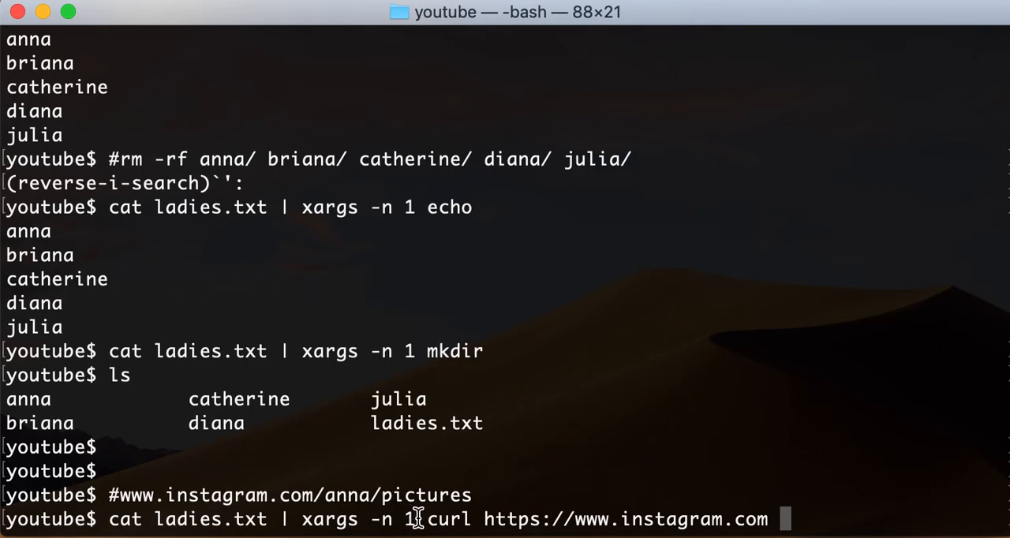
mouse_move(759, 484)
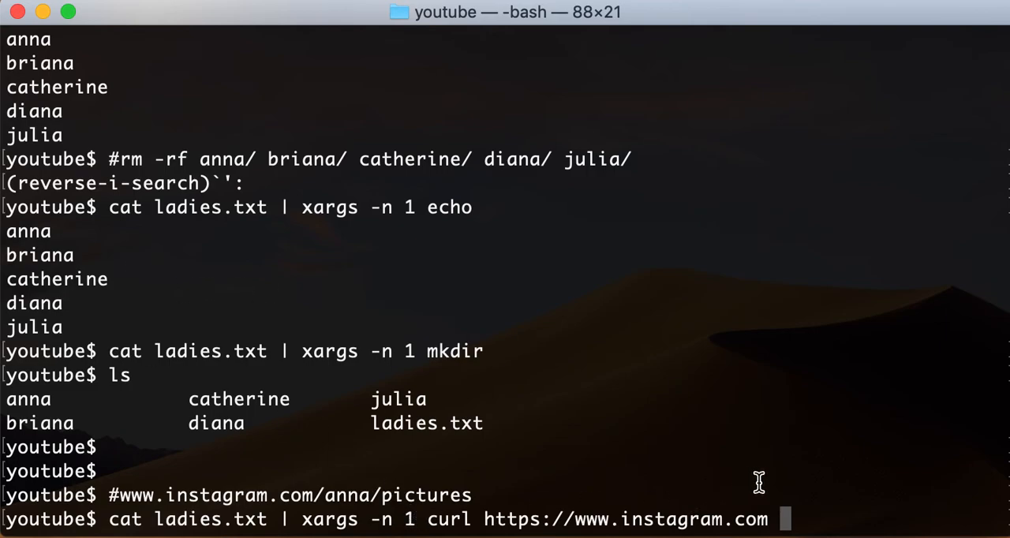
text(line)
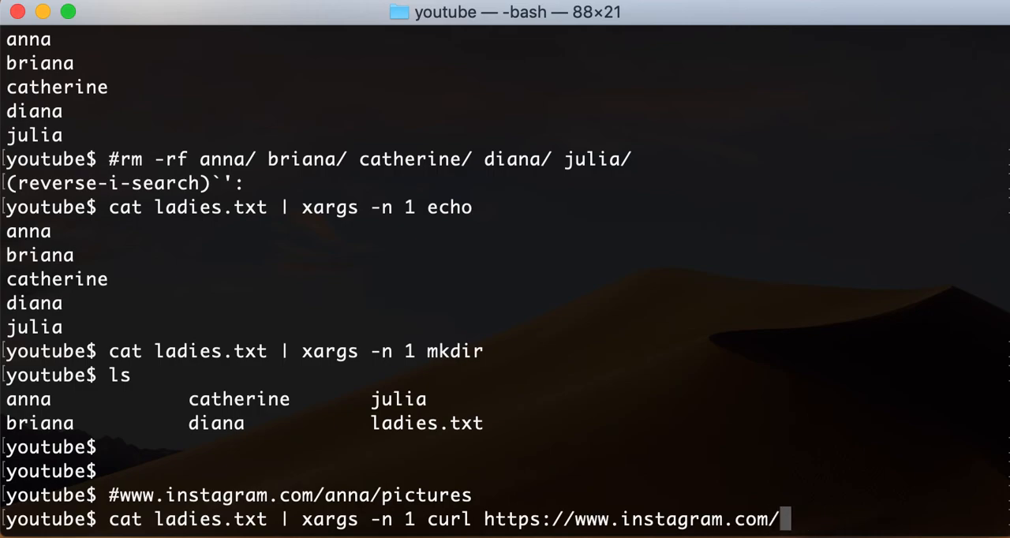
text(anna/i)
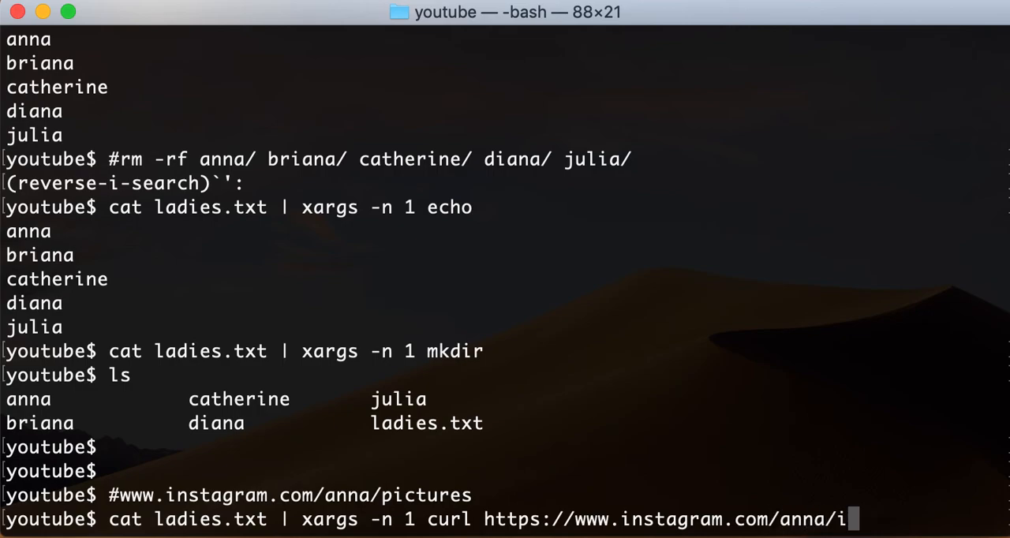
text(pic)
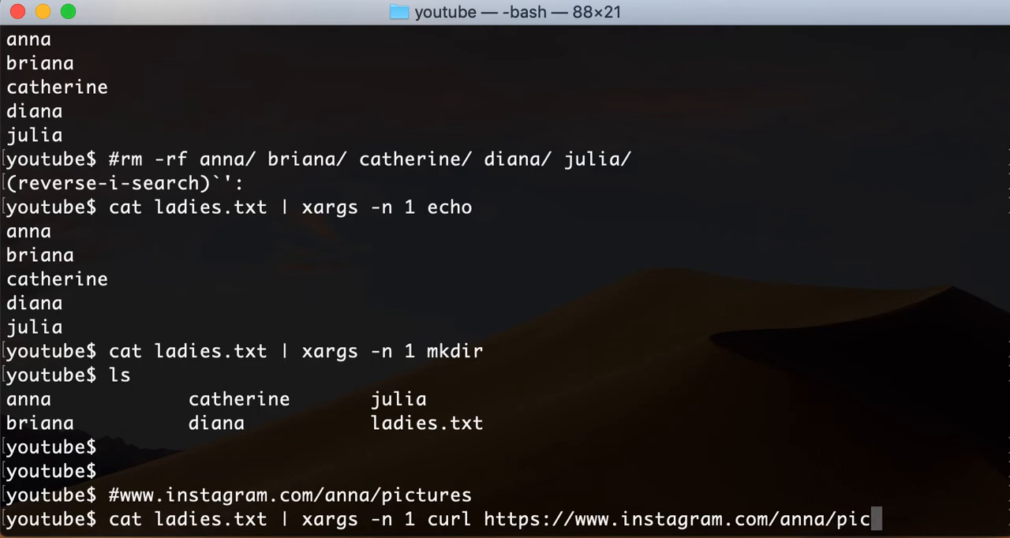
text(ure)
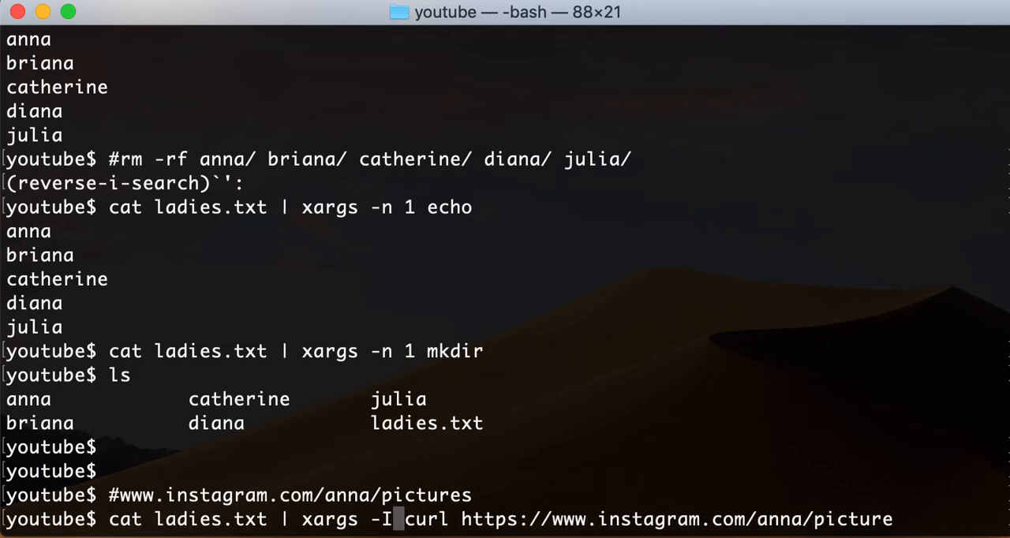
Rework it to xargs -I {} fetching instagram.com/{}/picture into {}/picturres, and run it.
text({})
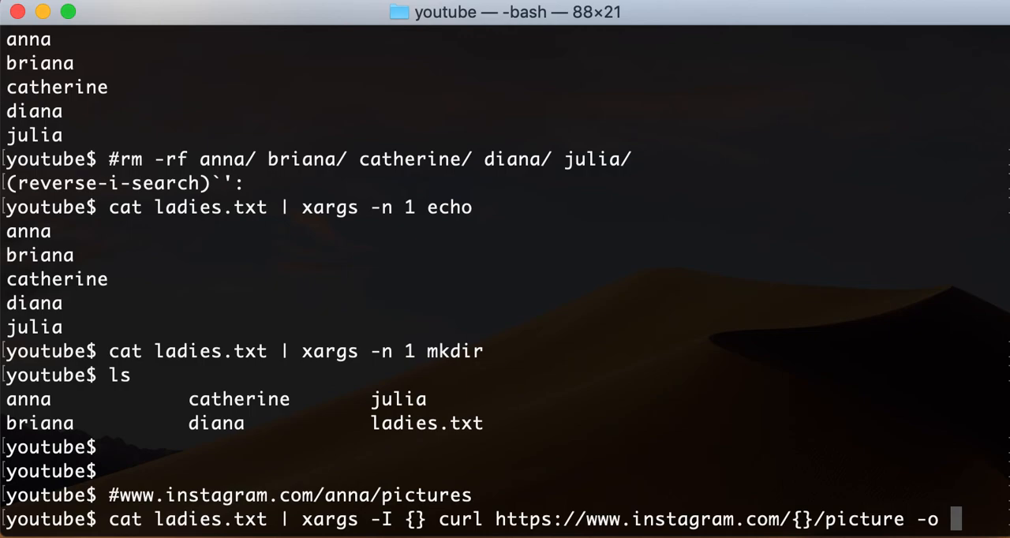
text({}/picture)
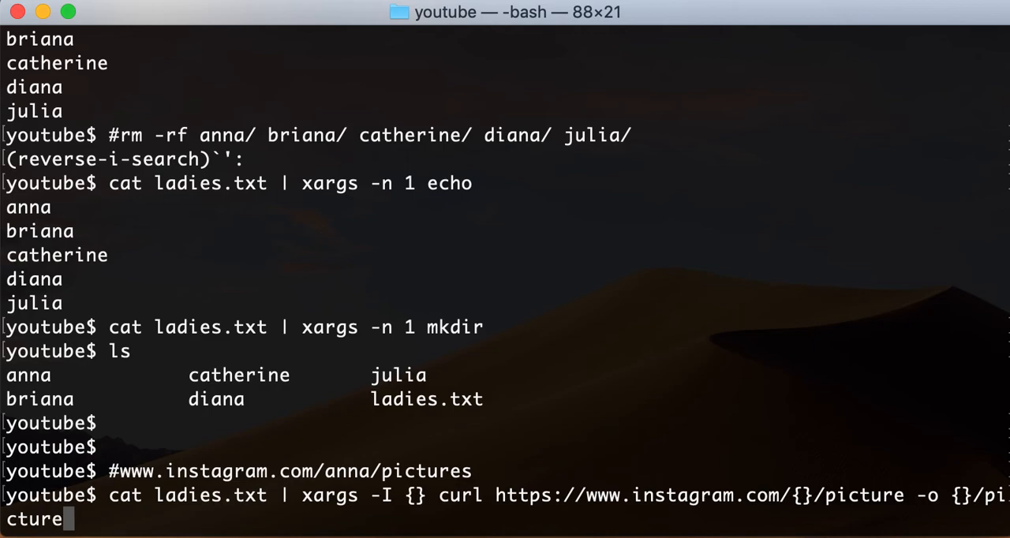
key(Backspace)
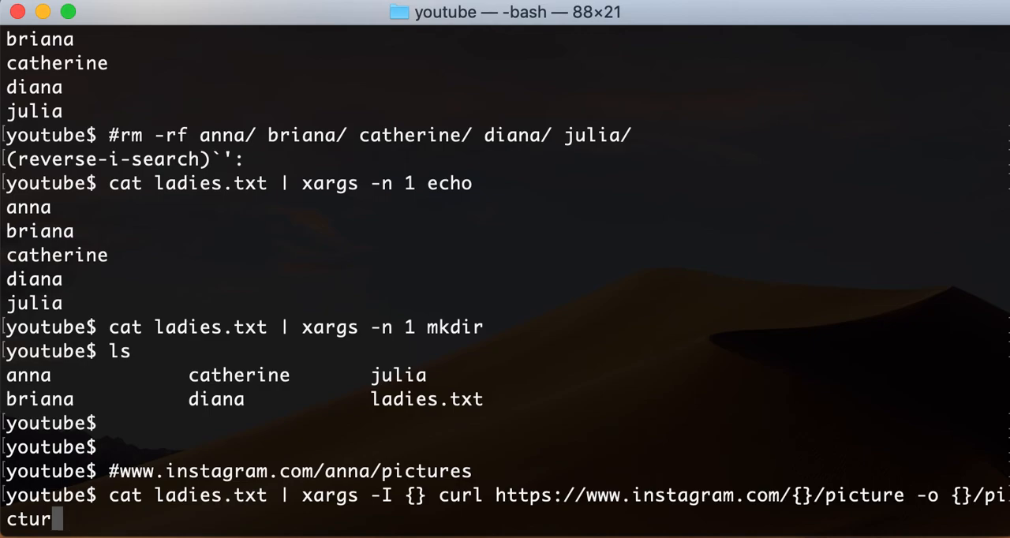
text(es)
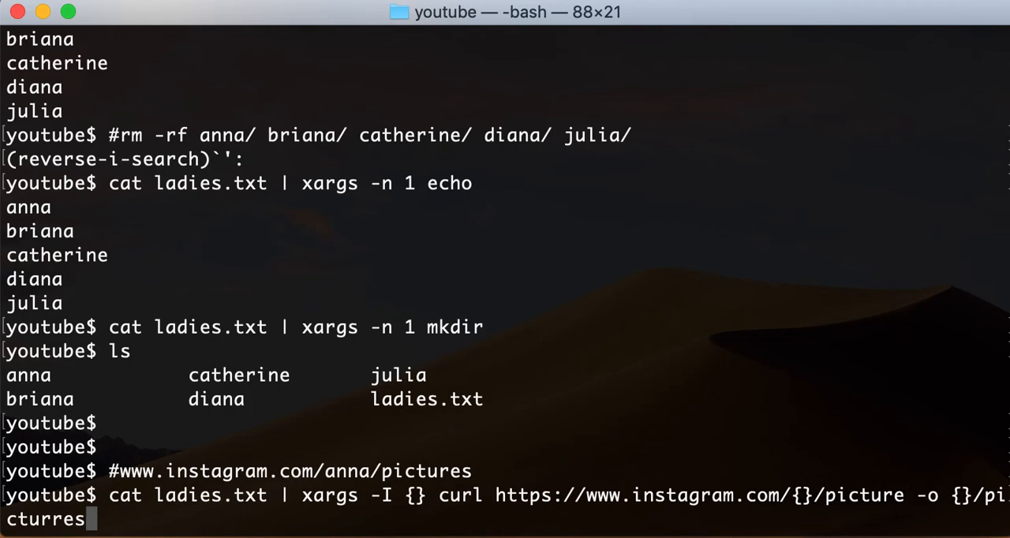
key(Return)
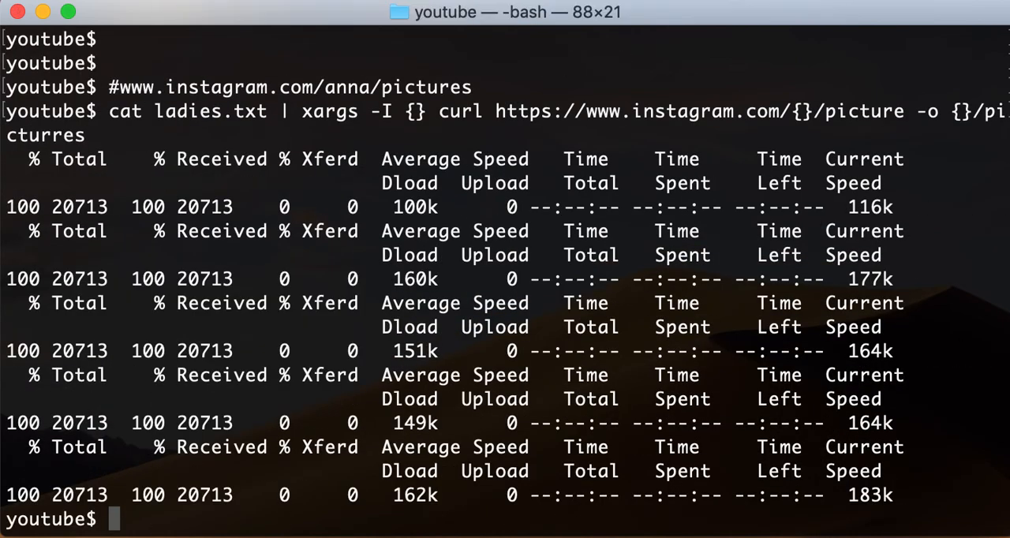
mouse_move(386, 280)
text(ls)
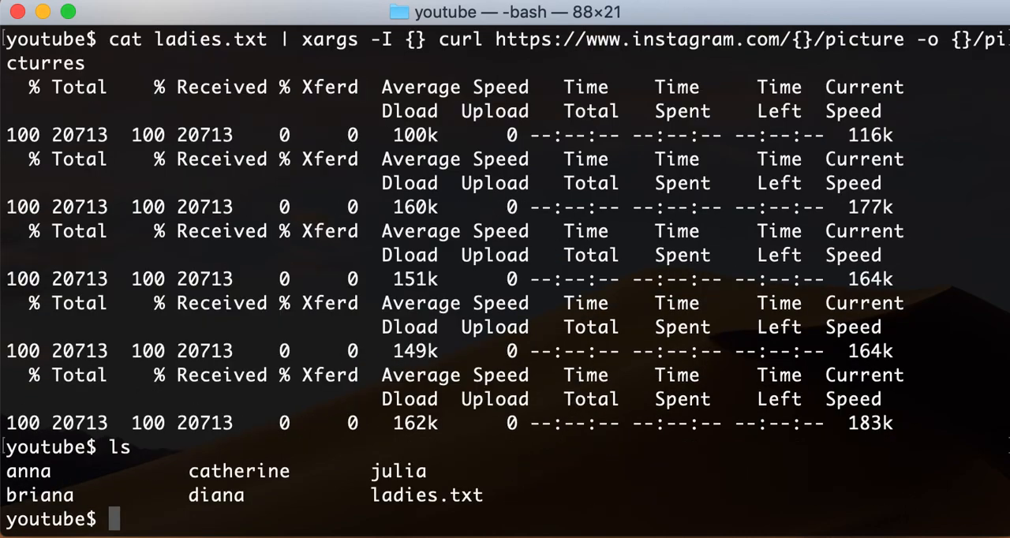
Open anna/picturres in vim, revealing Instagram's Page Not Found HTML.
text(vim anna/picturres)
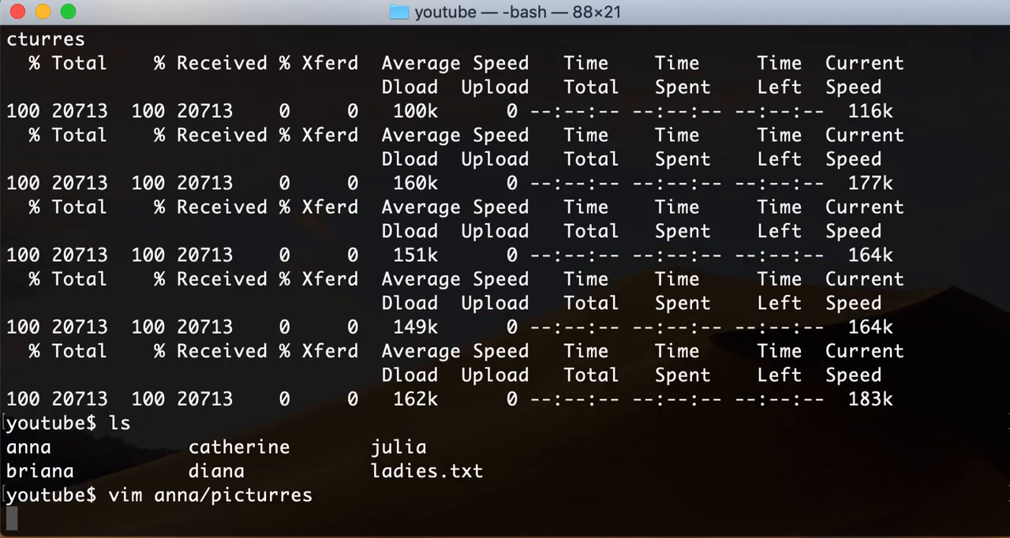
key(Return)
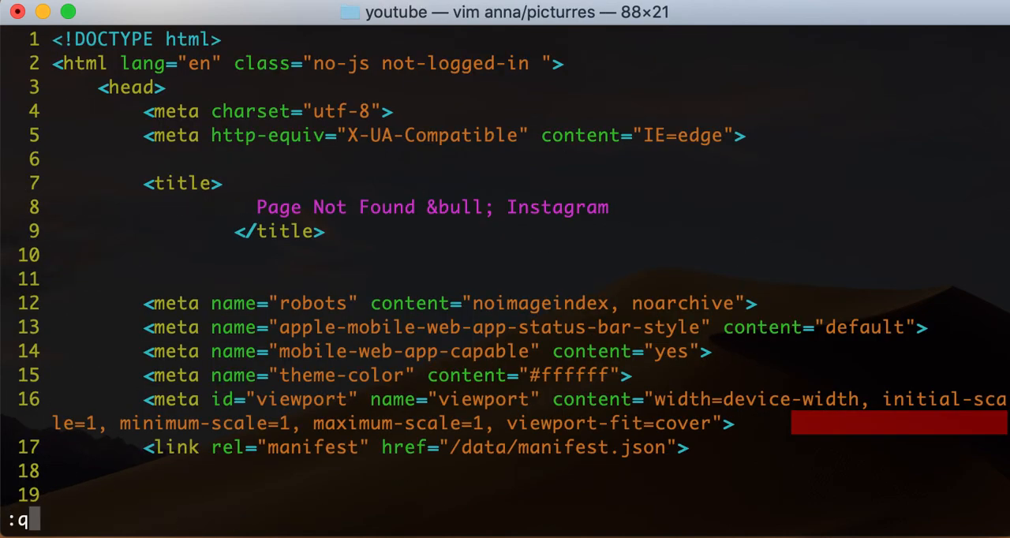